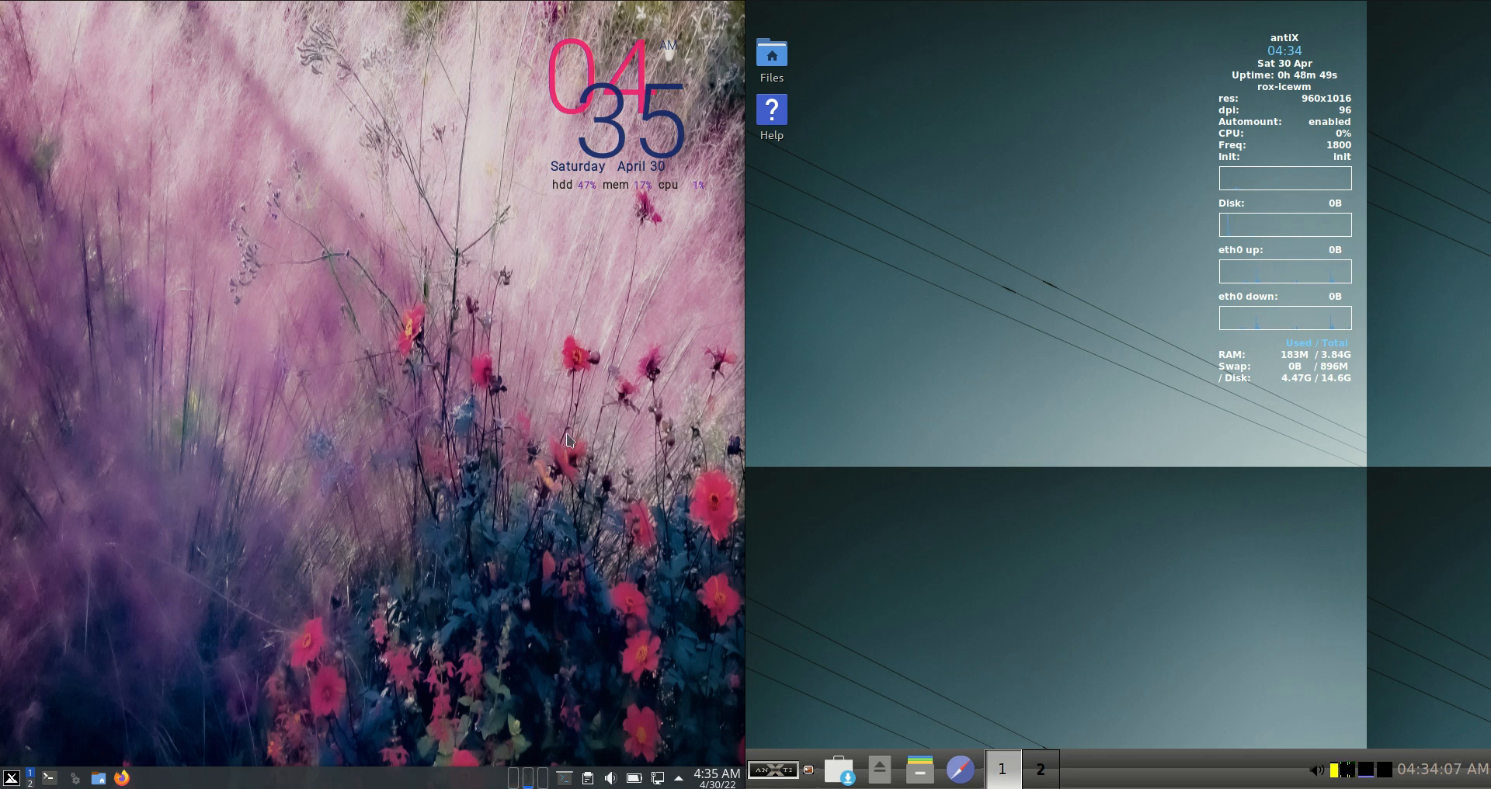
Open the MX Linux launcher and the antiX menu, expanding Applications > Accessories.
{"action": "left_click", "coordinate": [10, 769]}
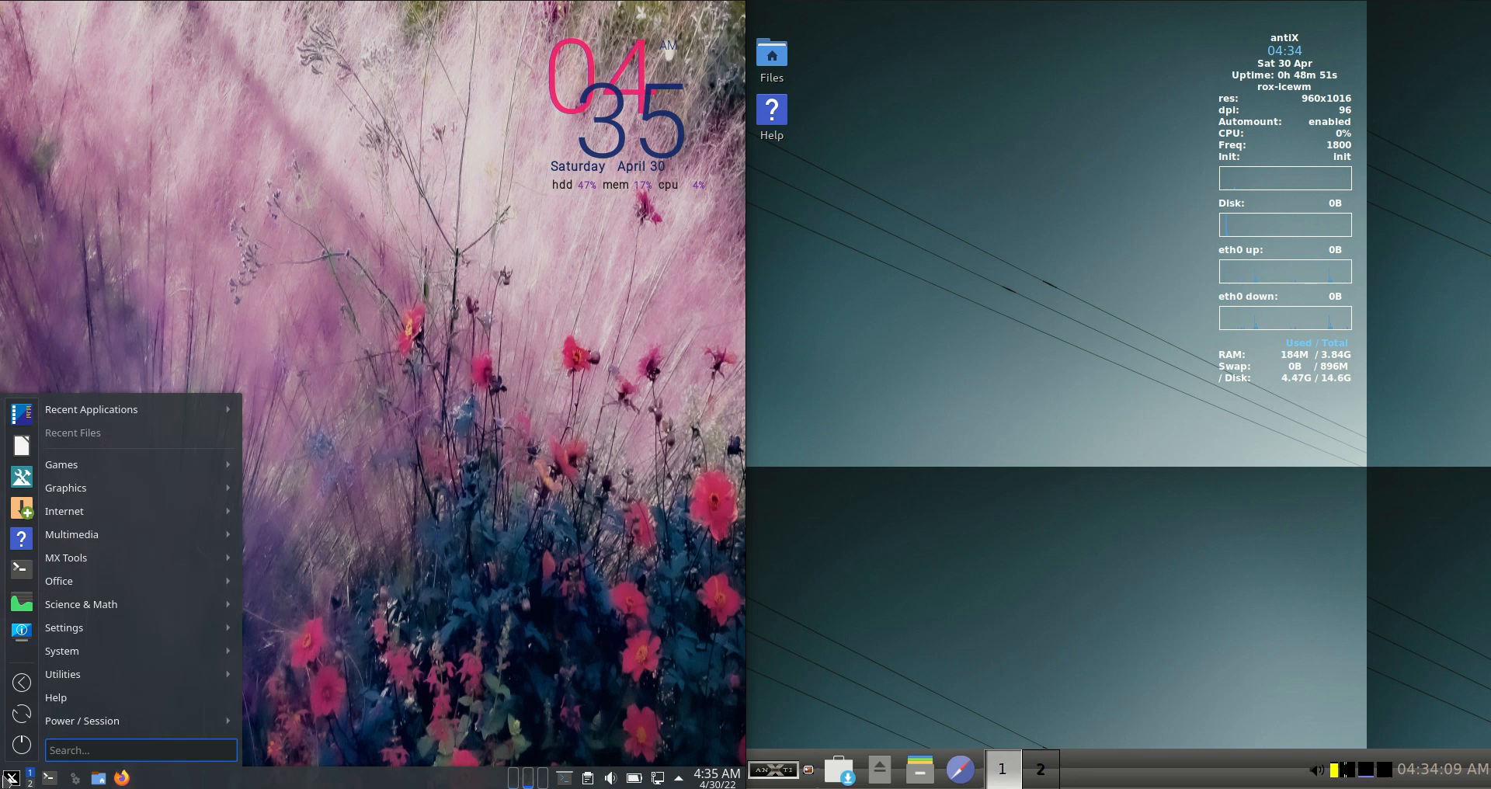
{"action": "mouse_move", "coordinate": [1092, 403]}
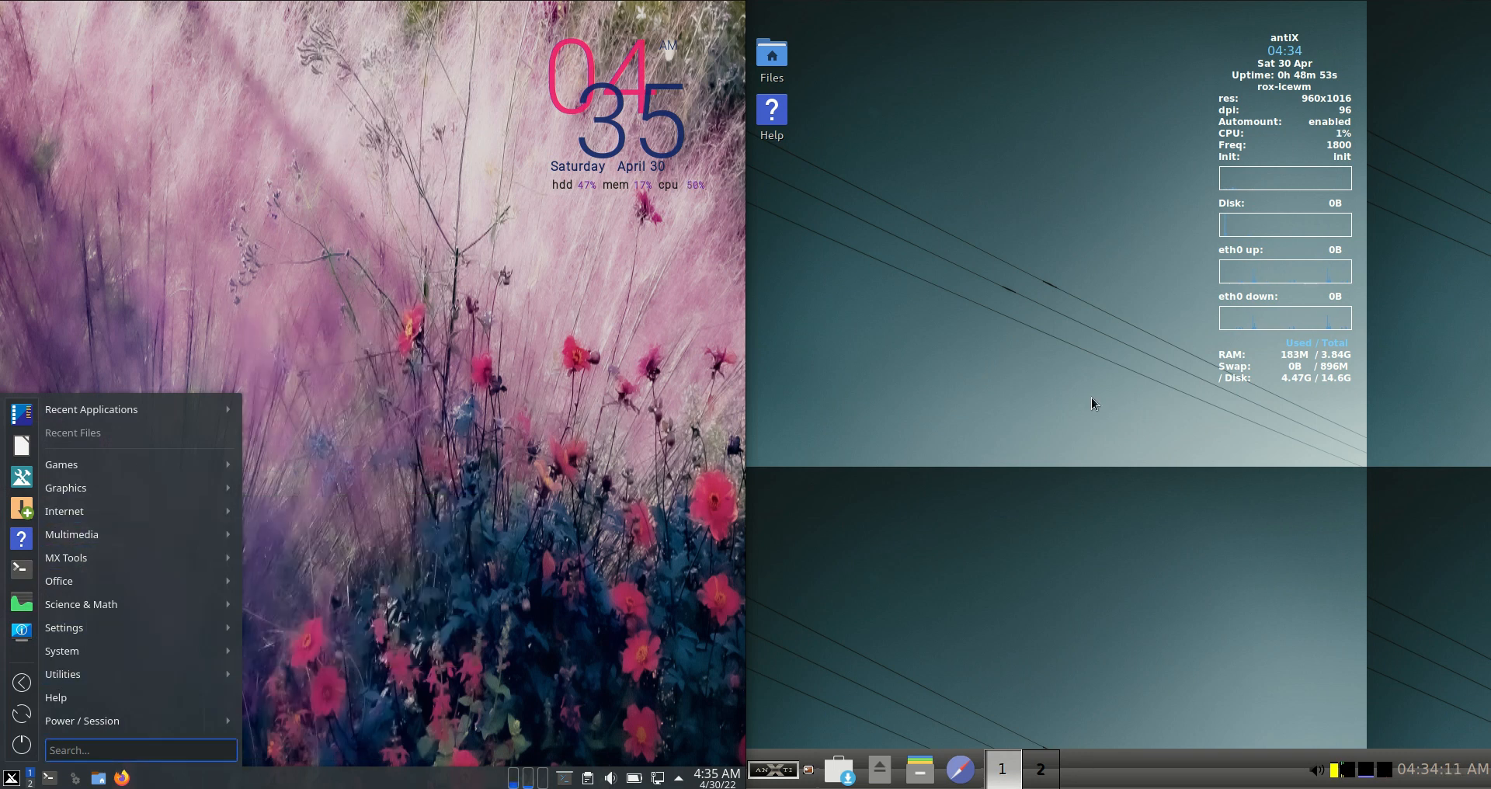
{"action": "mouse_move", "coordinate": [1043, 460]}
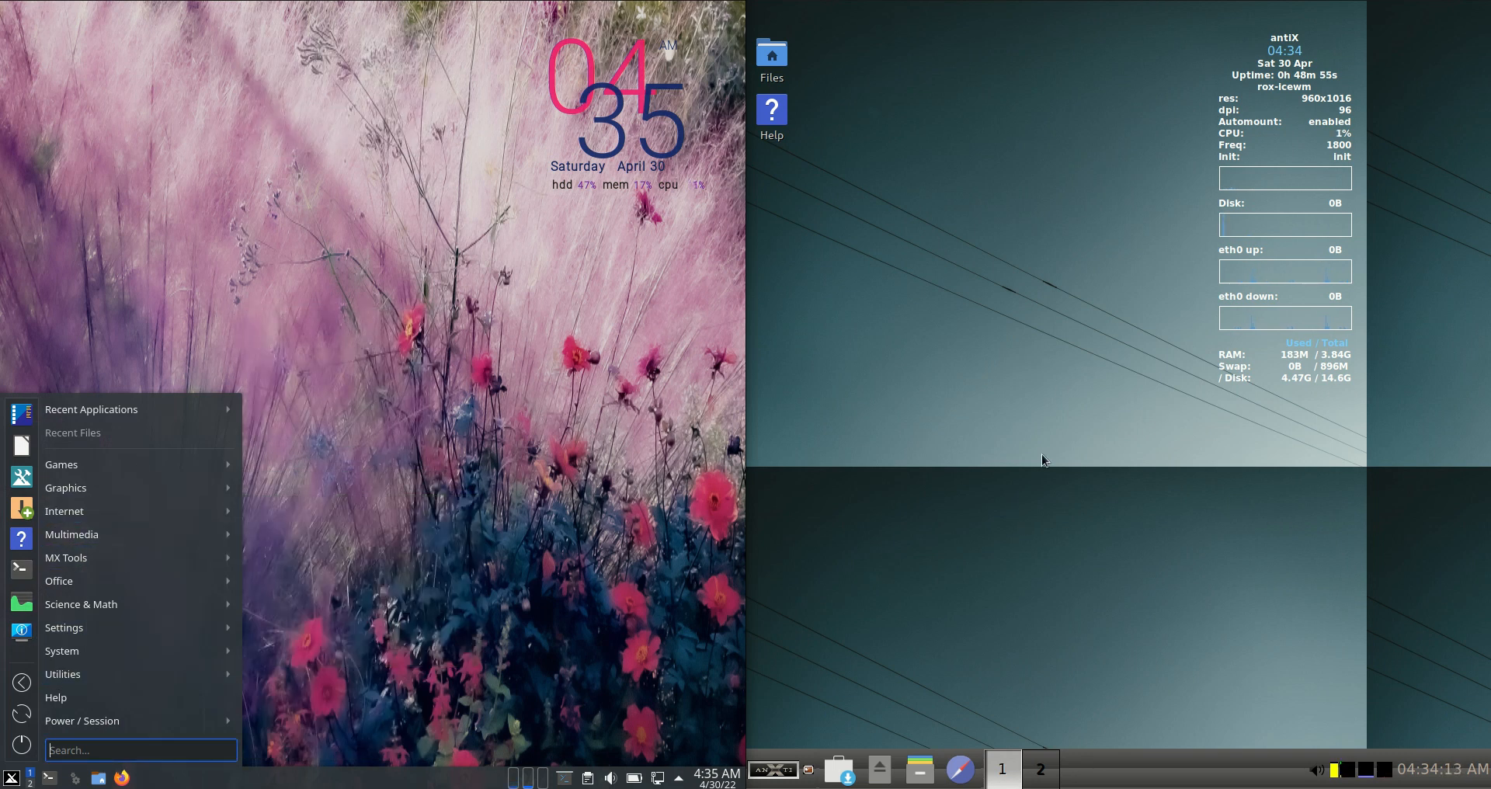
{"action": "mouse_move", "coordinate": [1051, 445]}
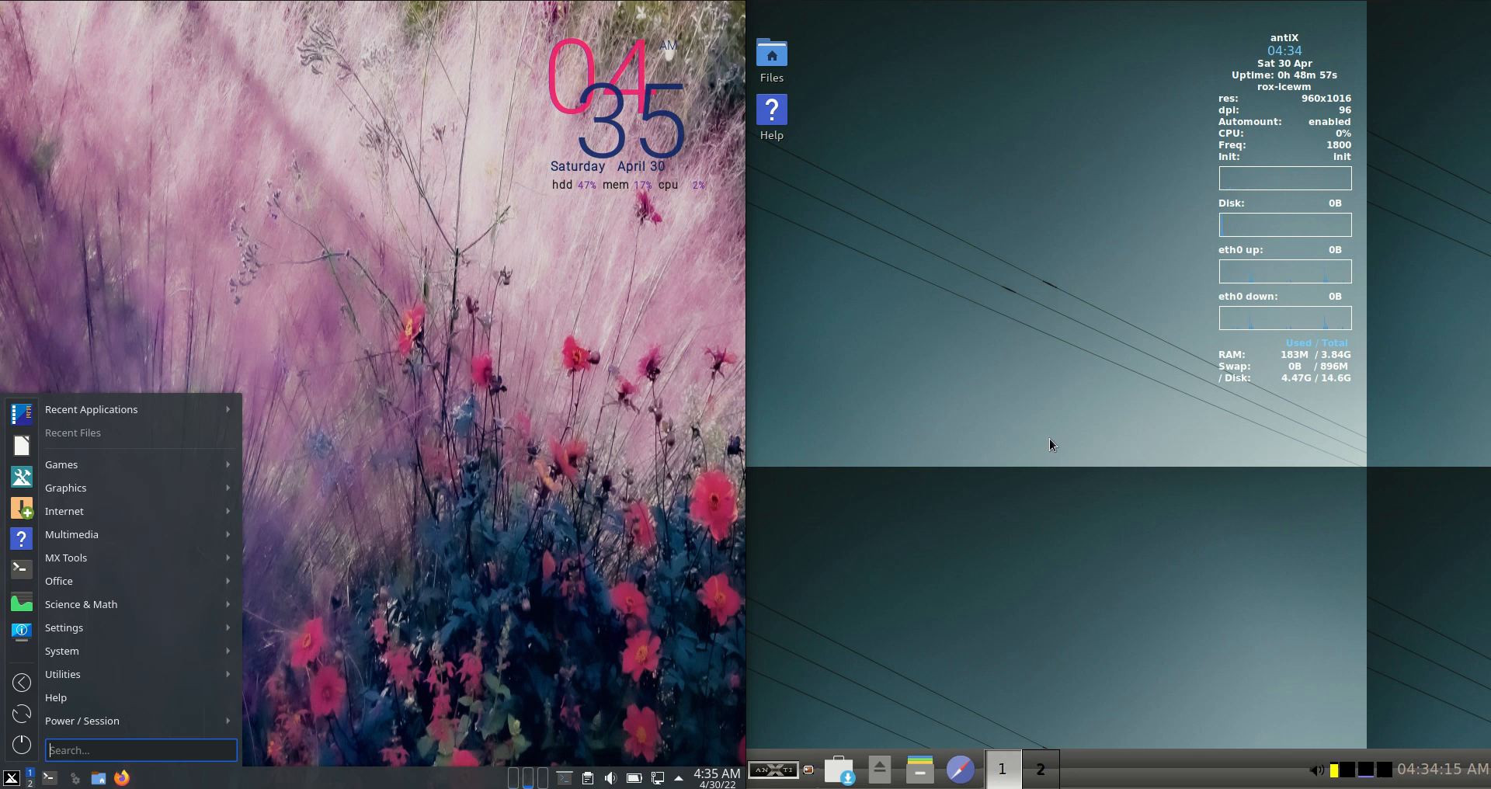
{"action": "mouse_move", "coordinate": [991, 504]}
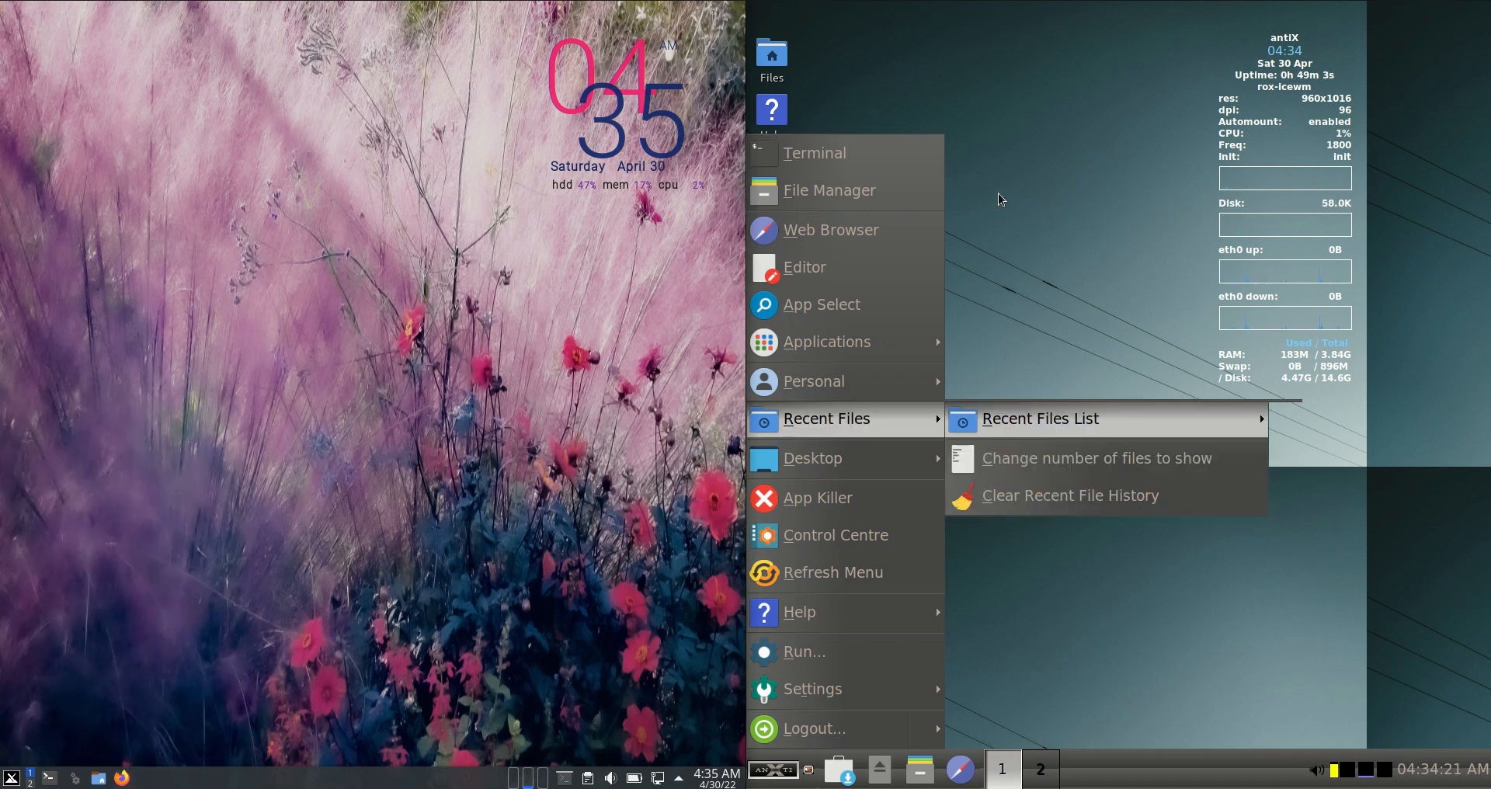
{"action": "left_click", "coordinate": [528, 356]}
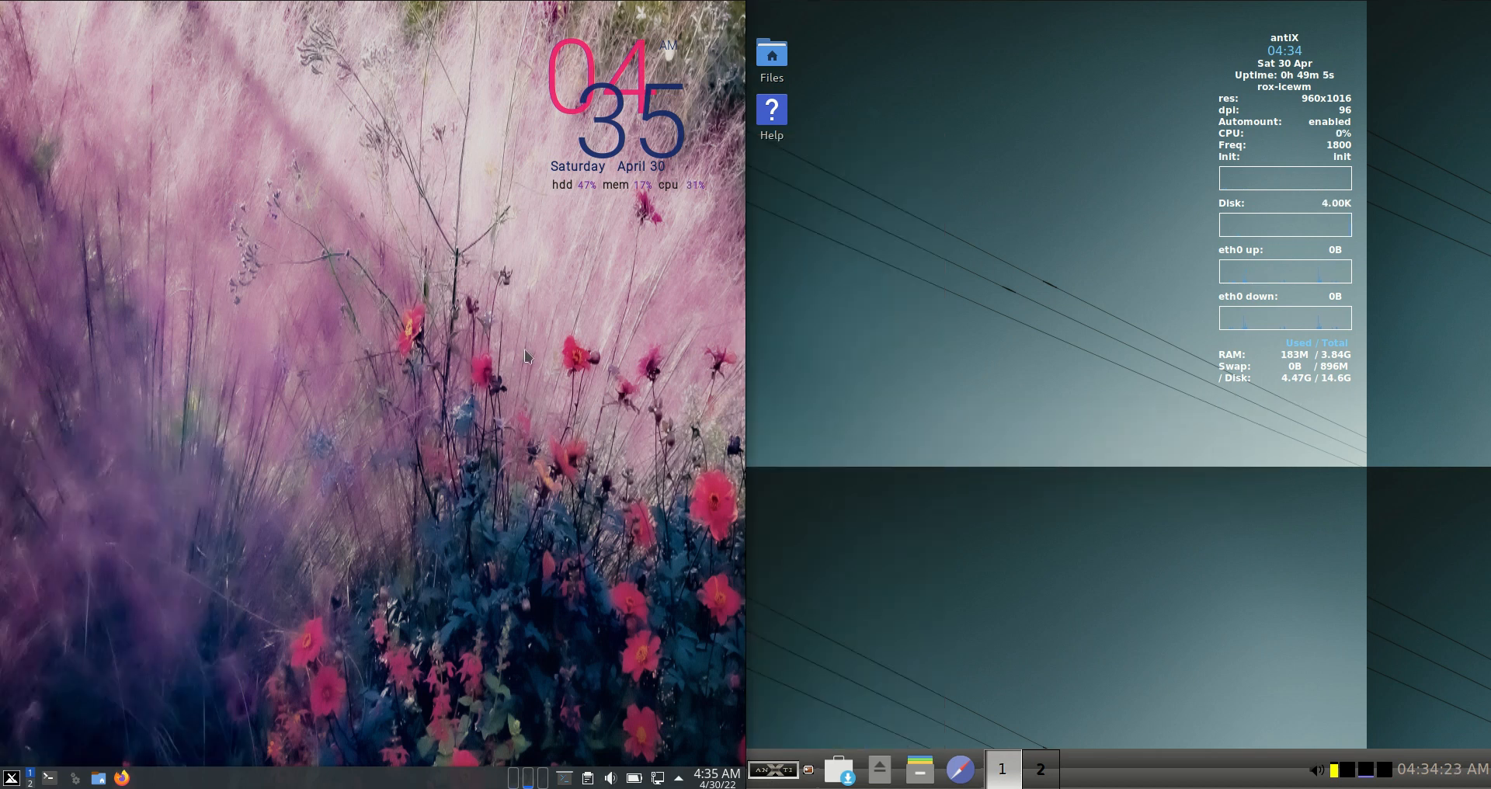
{"action": "mouse_move", "coordinate": [1119, 299]}
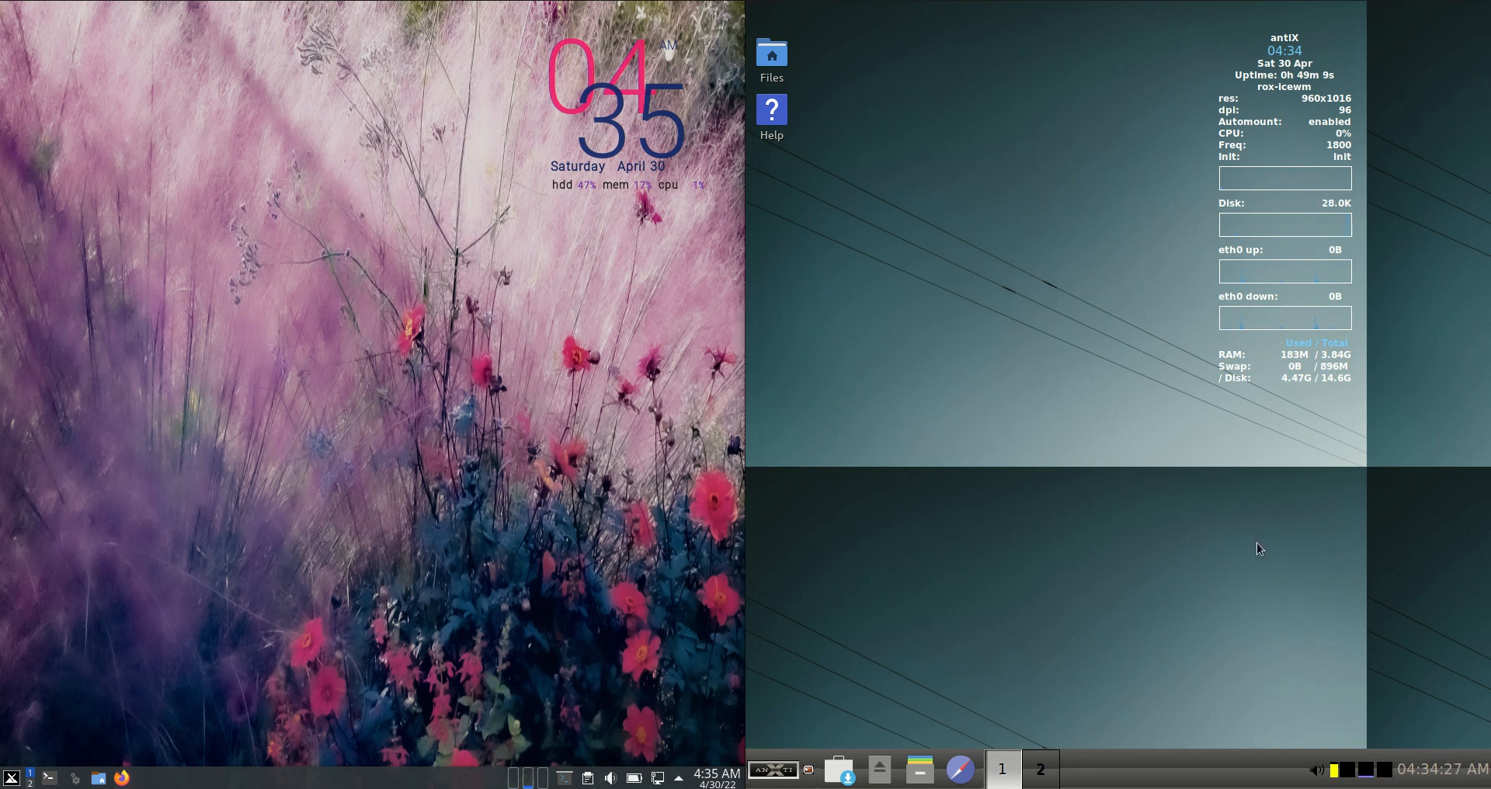
{"action": "left_click", "coordinate": [10, 777]}
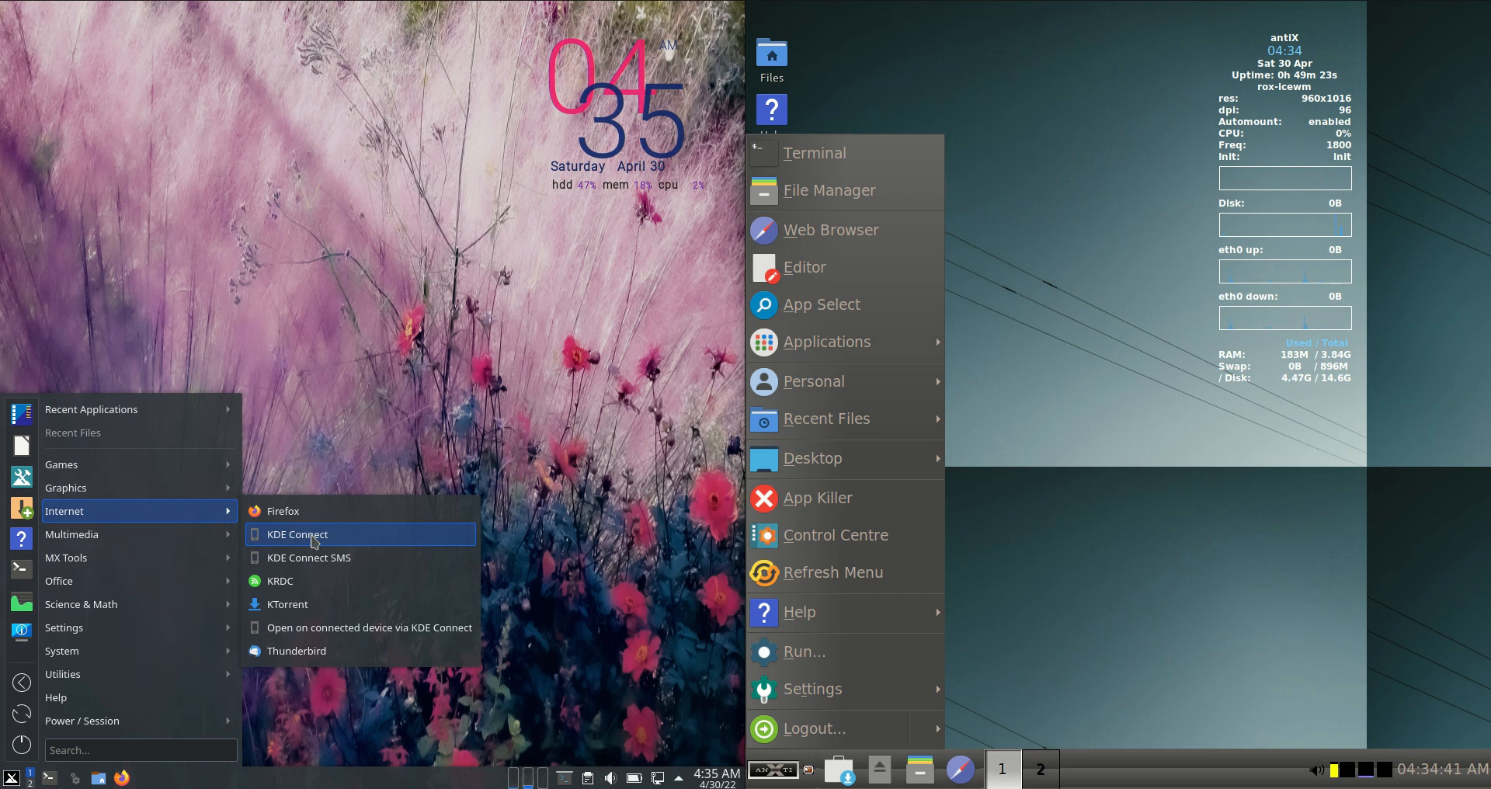
{"action": "left_click", "coordinate": [66, 557]}
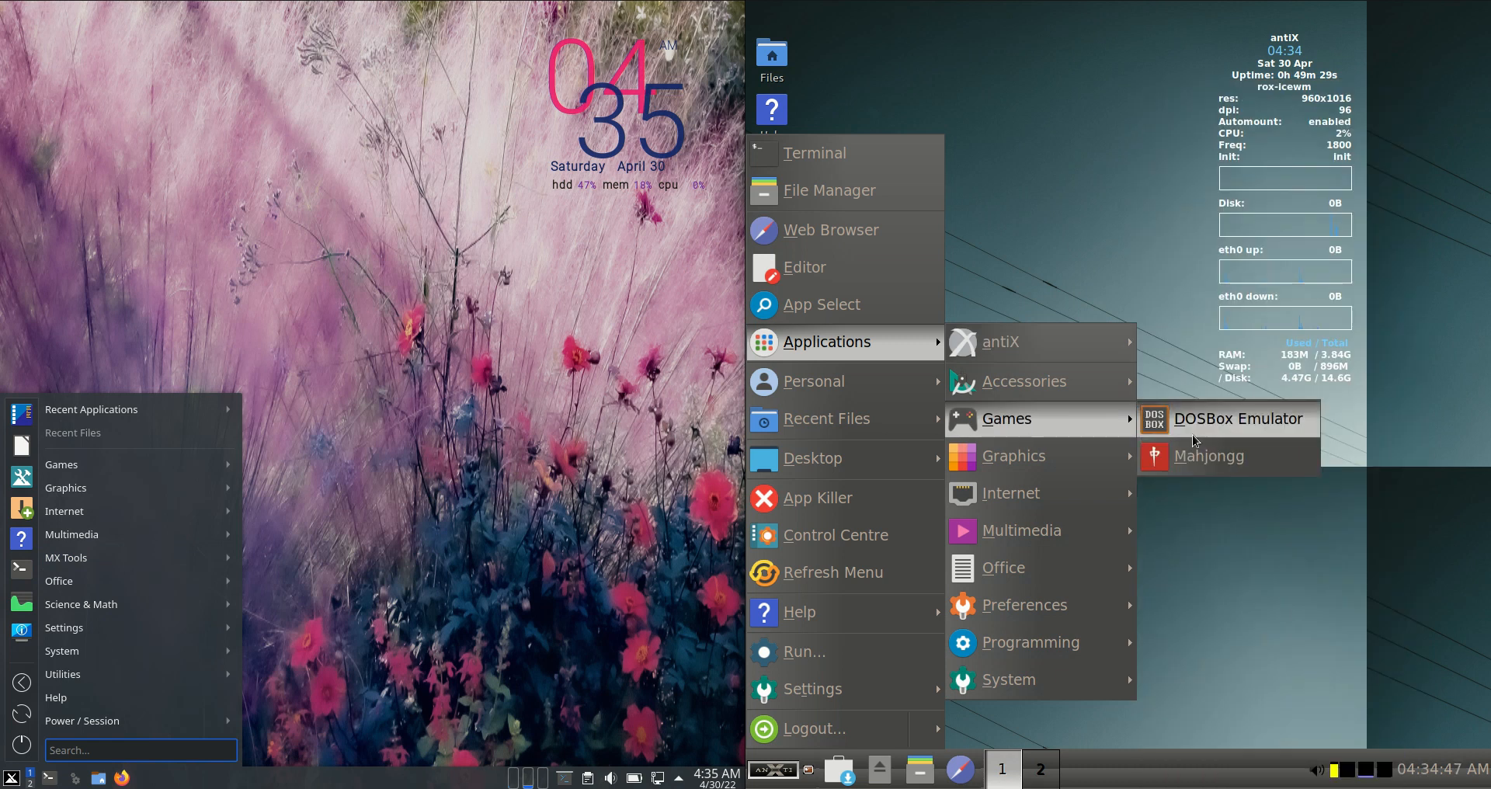
{"action": "left_click", "coordinate": [1025, 382]}
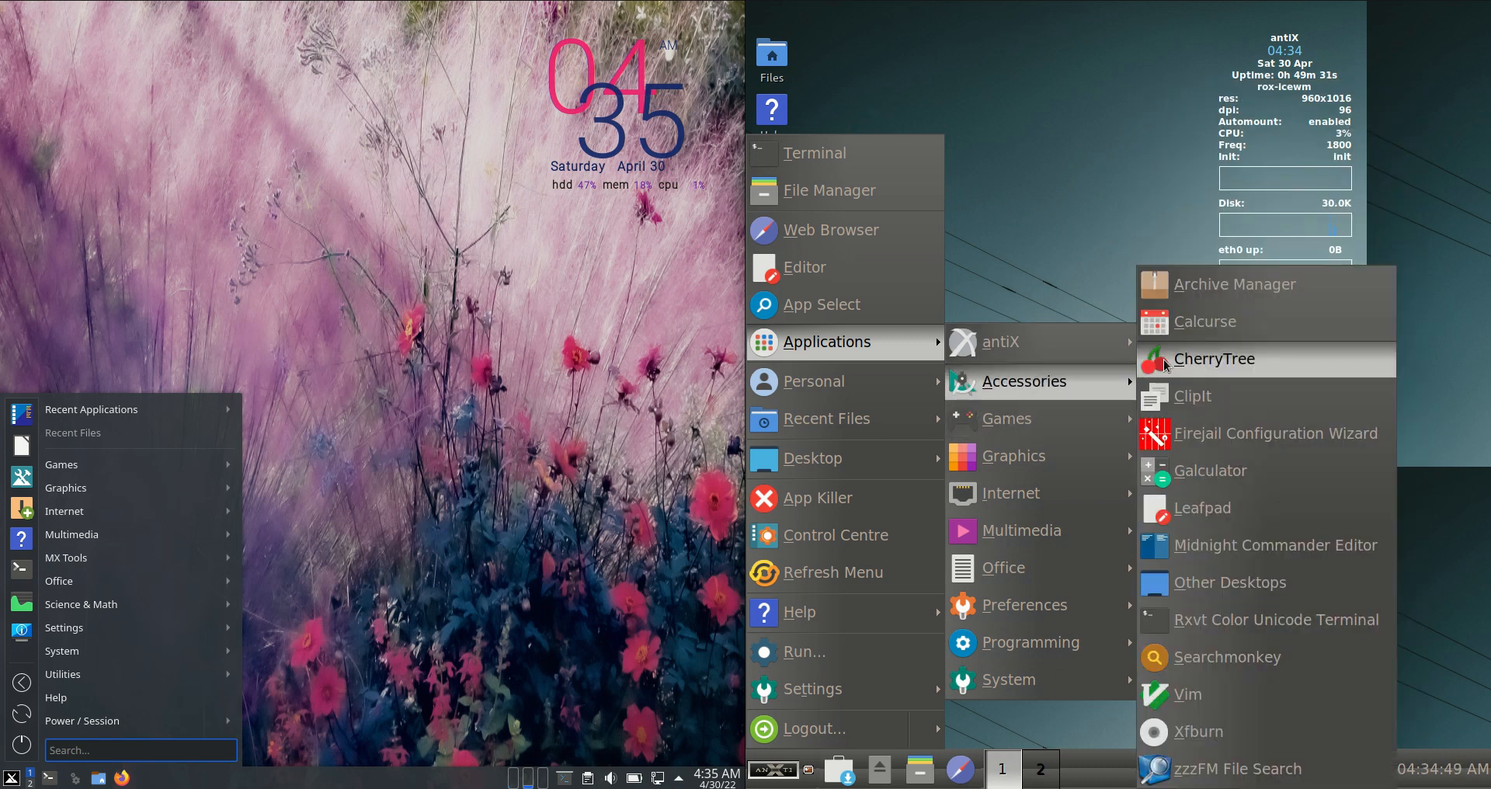
{"action": "mouse_move", "coordinate": [832, 571]}
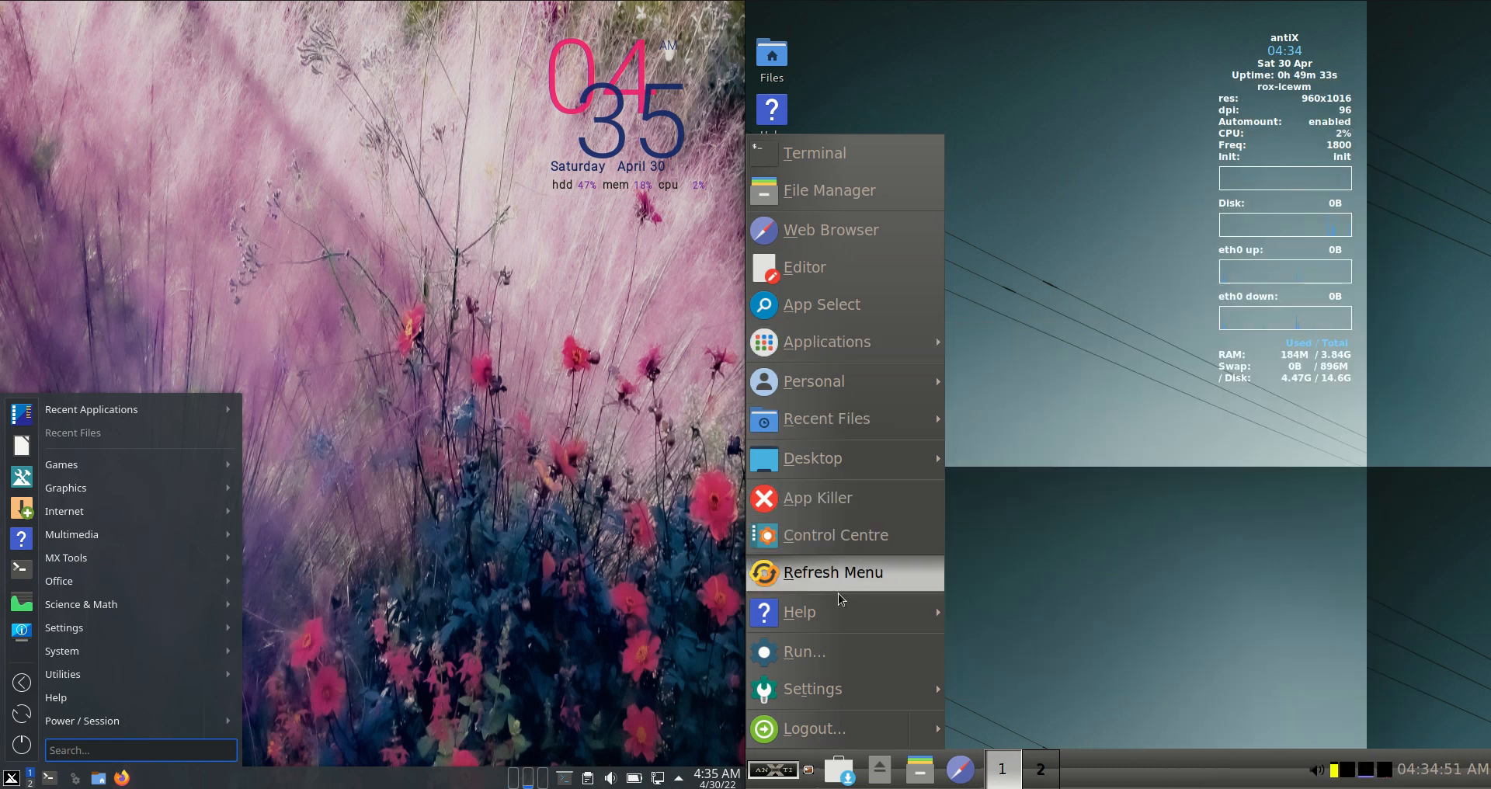
{"action": "mouse_move", "coordinate": [792, 728]}
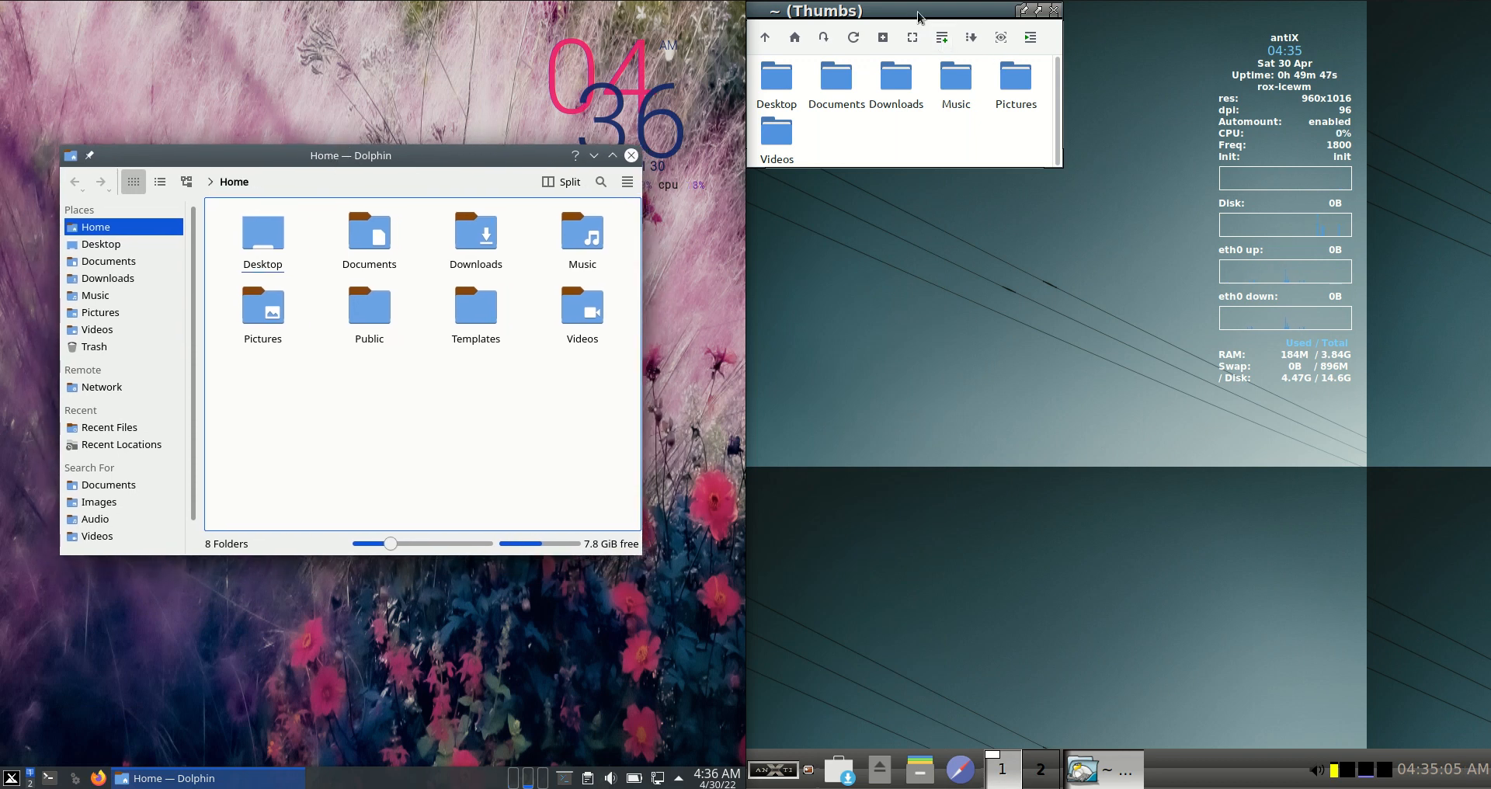
Move ROX-Filer down, enlarge it so its folders fit one row, then close it.
{"action": "left_click_drag", "start_coordinate": [913, 10], "coordinate": [995, 242]}
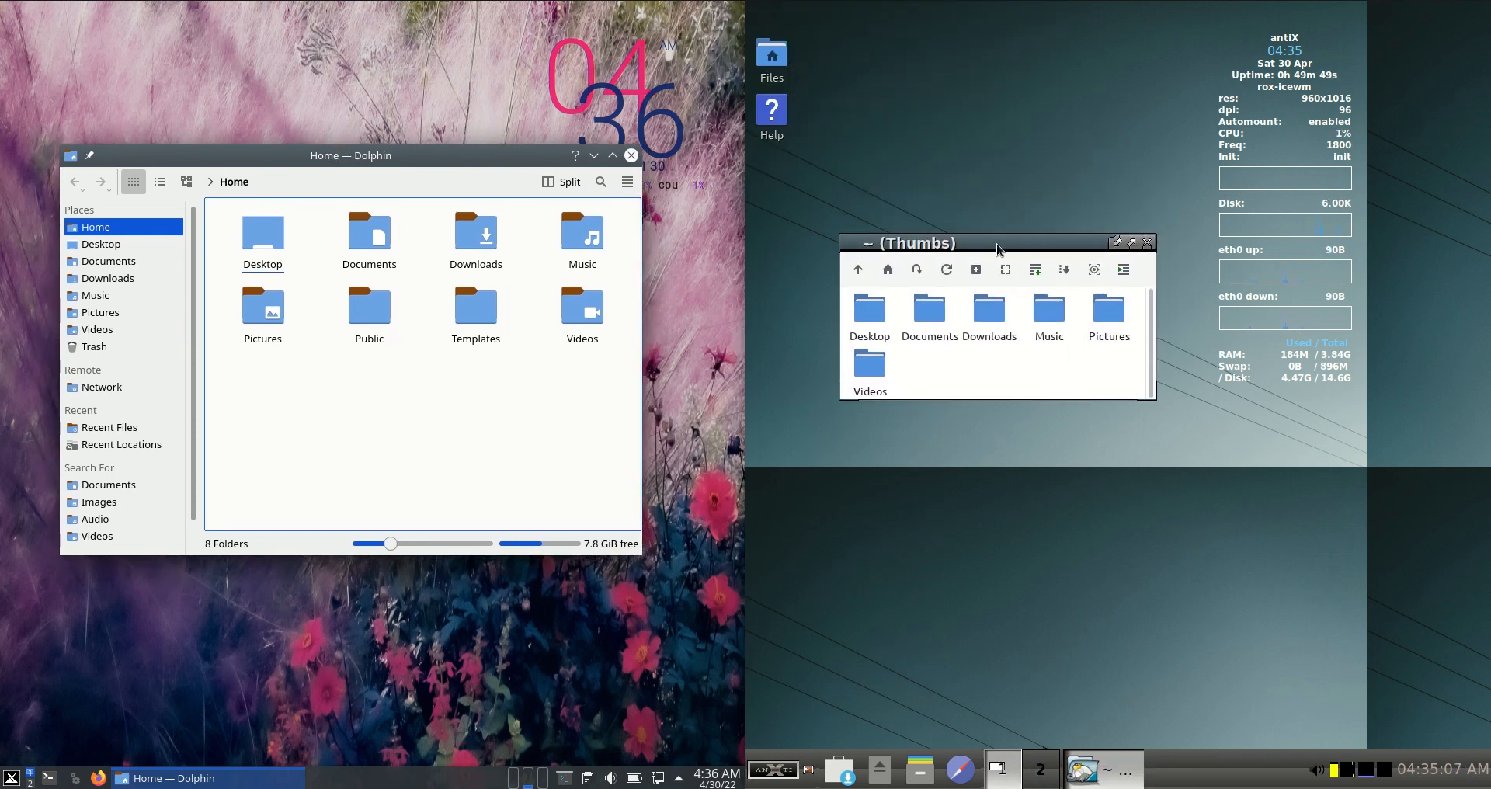
{"action": "left_click_drag", "start_coordinate": [997, 242], "coordinate": [996, 260]}
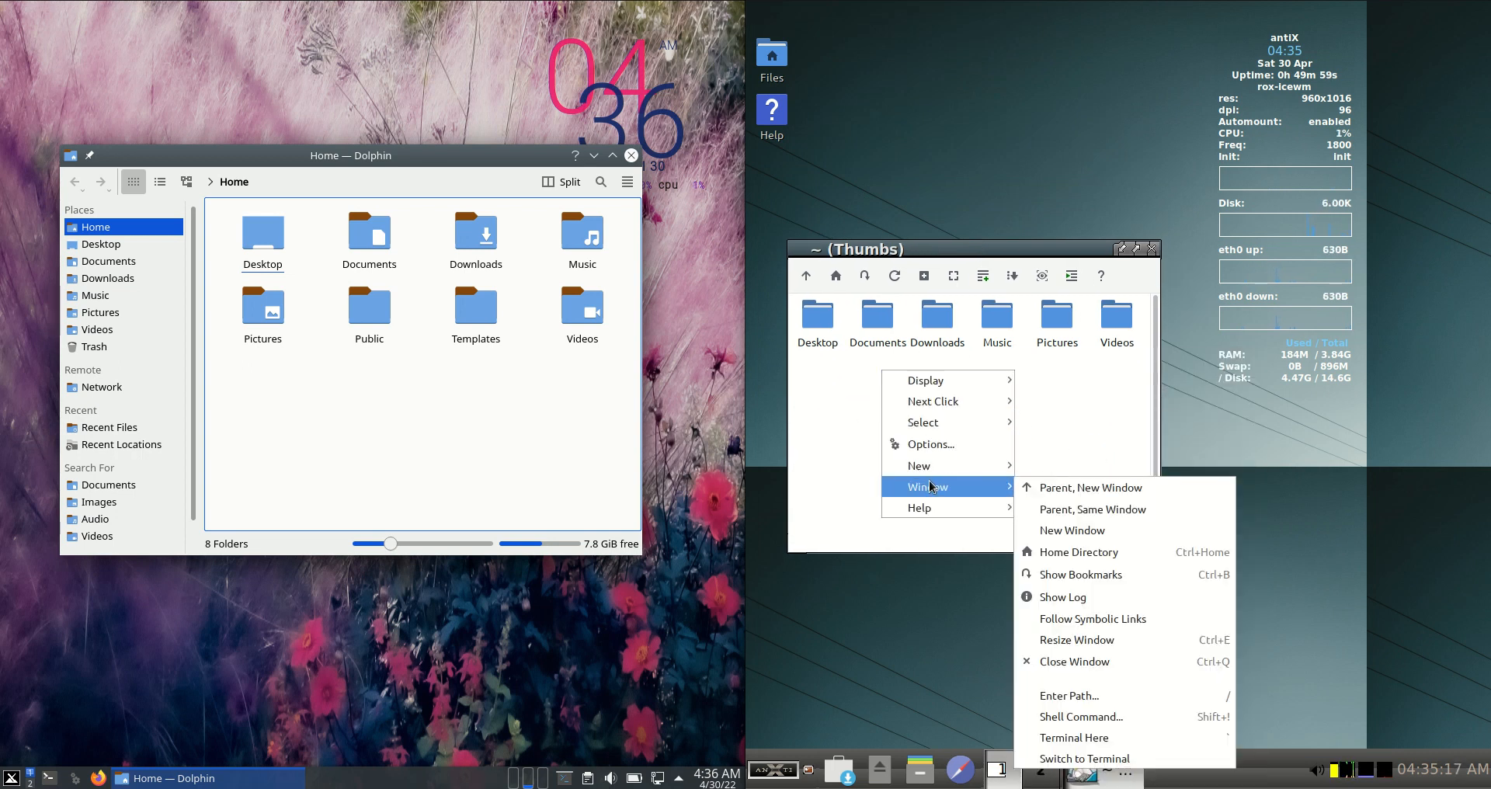
{"action": "mouse_move", "coordinate": [1075, 736]}
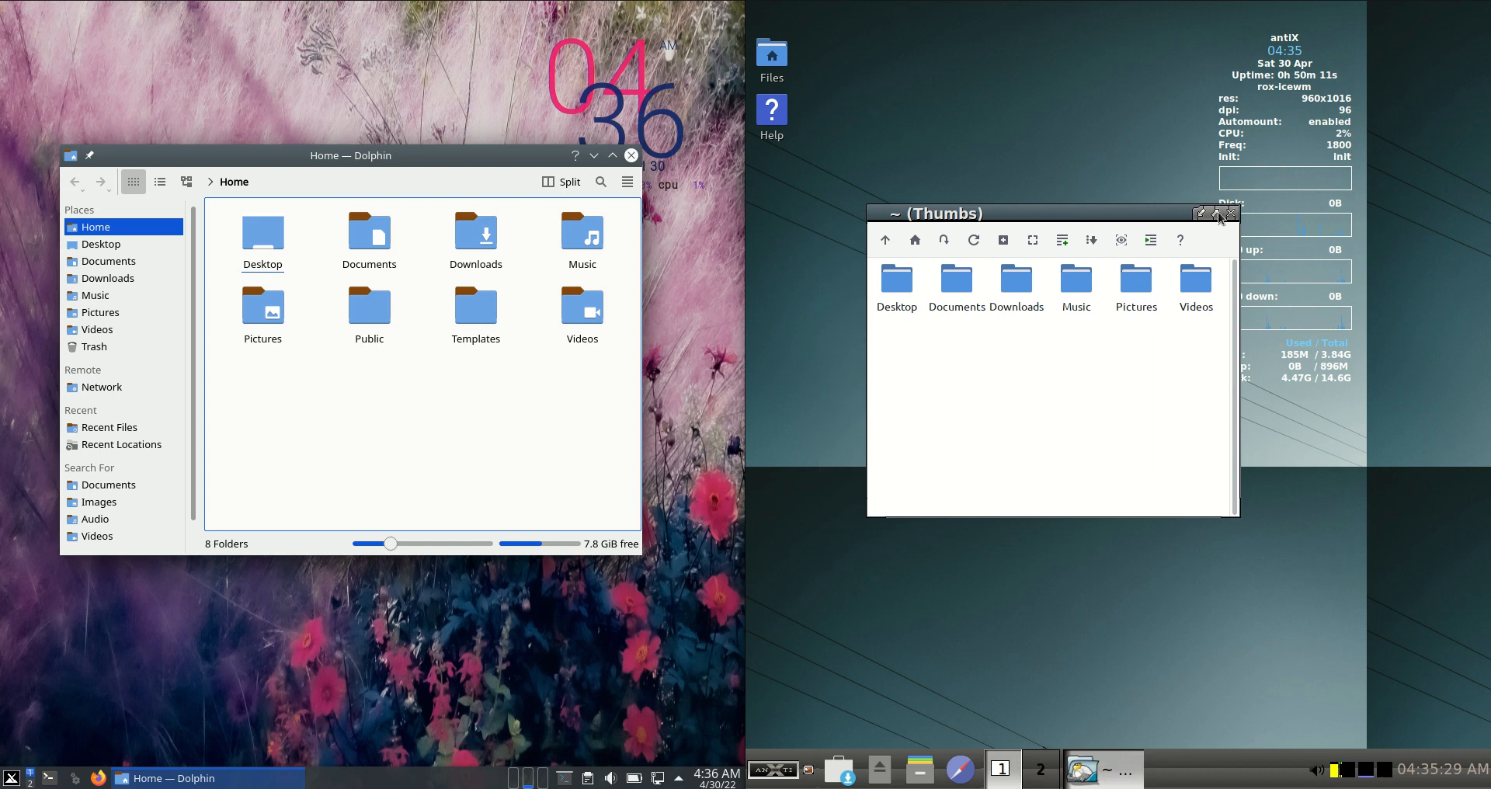
{"action": "left_click", "coordinate": [1230, 213]}
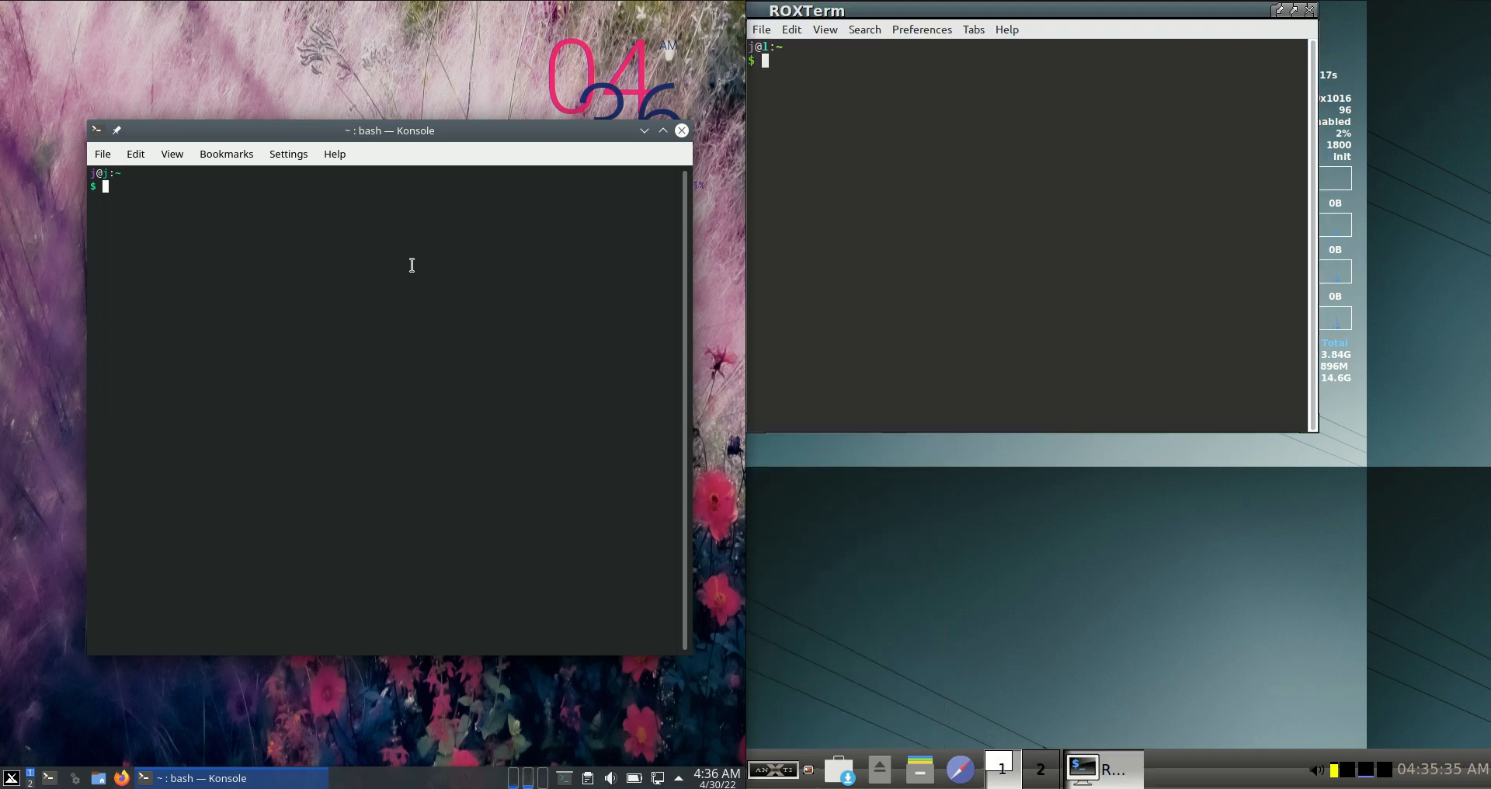
Run neofetch, open a second Konsole tab running htop, and add a second ROXTerm tab.
{"action": "type", "text": "neofetch"}
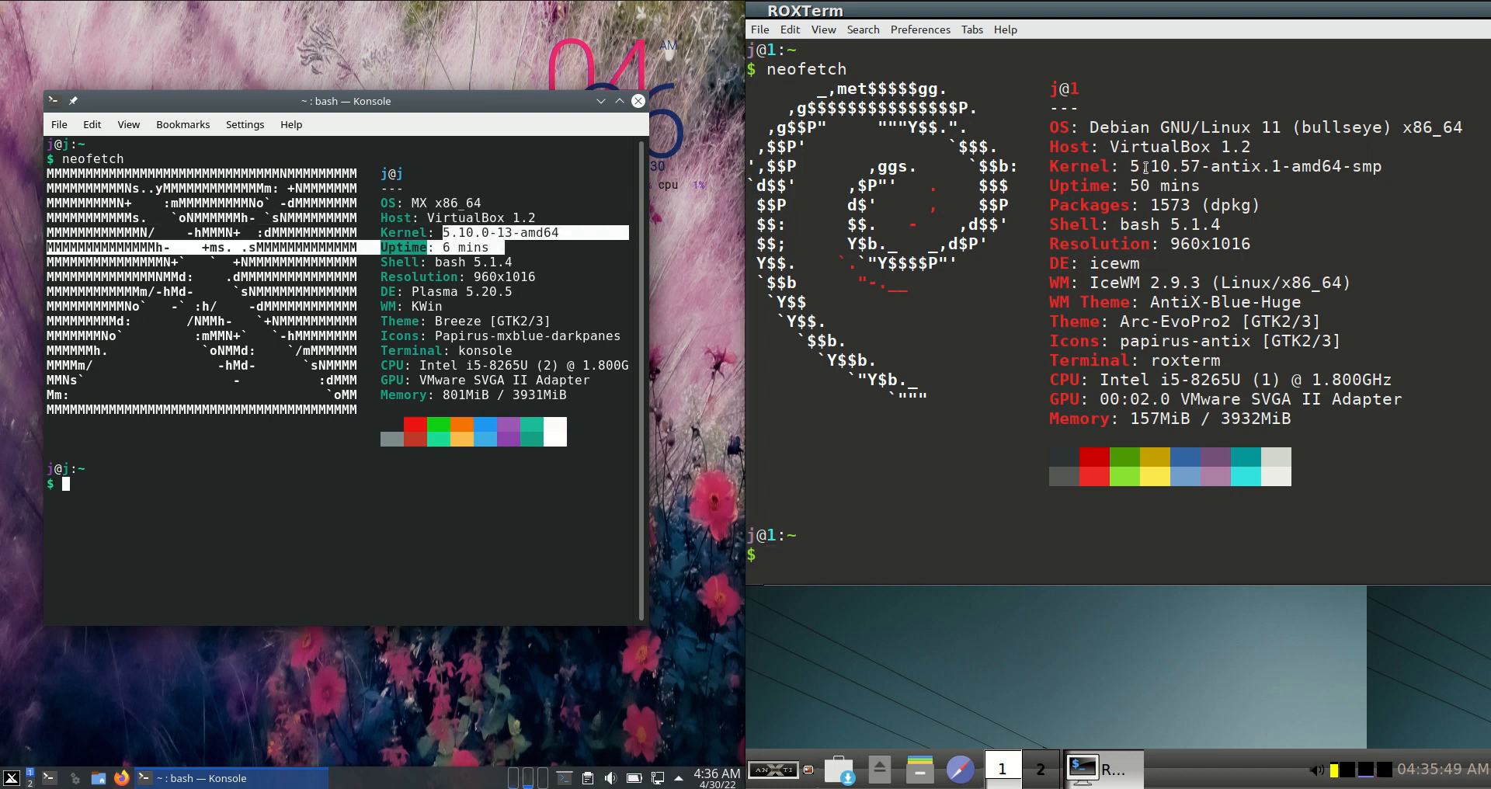
{"action": "double_click", "coordinate": [1151, 166]}
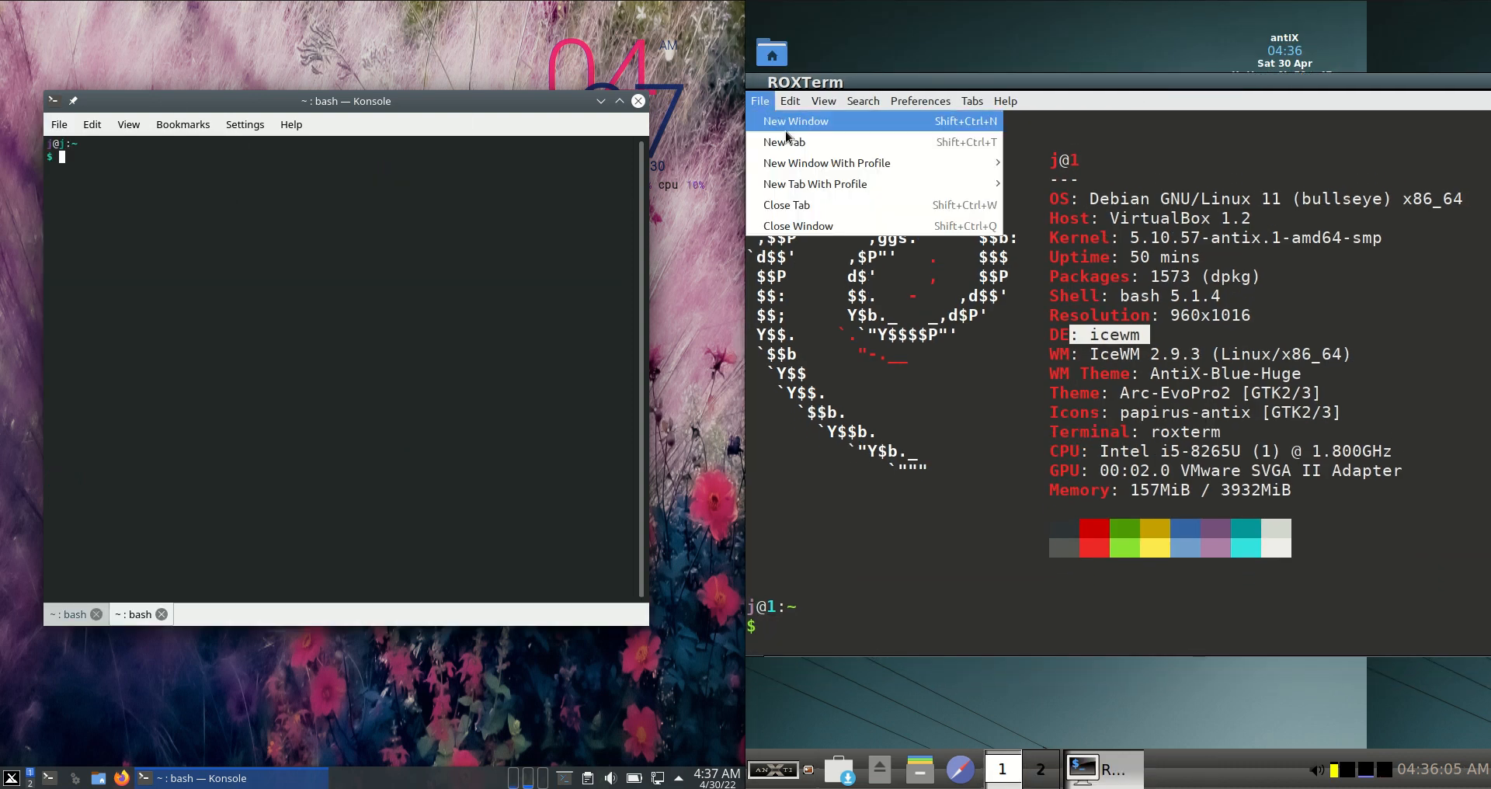
{"action": "left_click", "coordinate": [782, 141]}
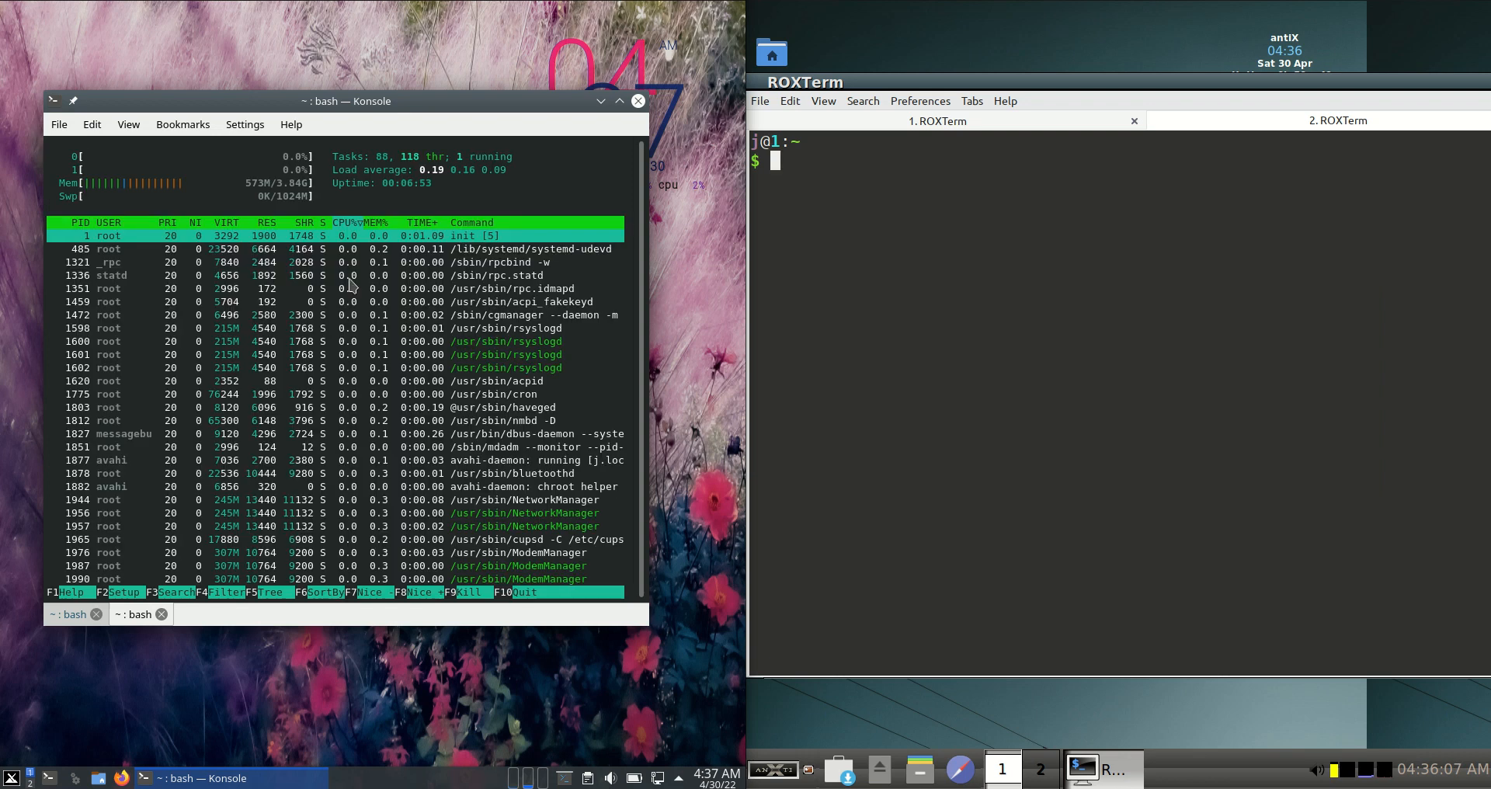